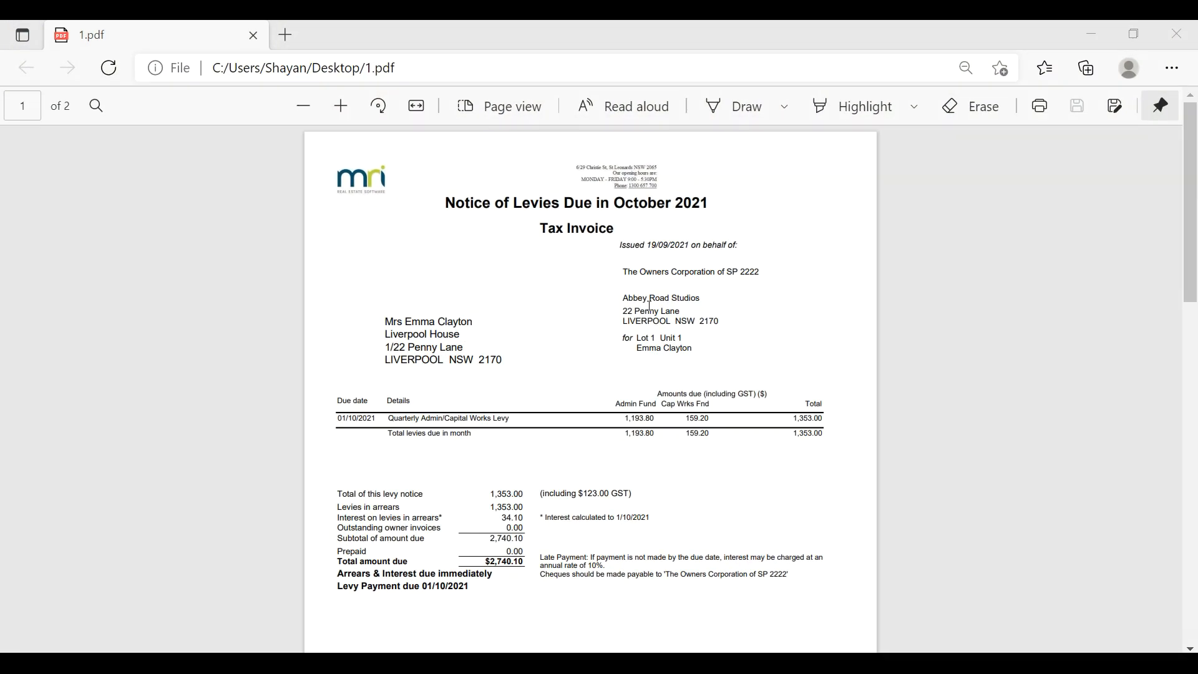
Search for Control Panel and open its Devices and Printers page.
scroll(down, 3)
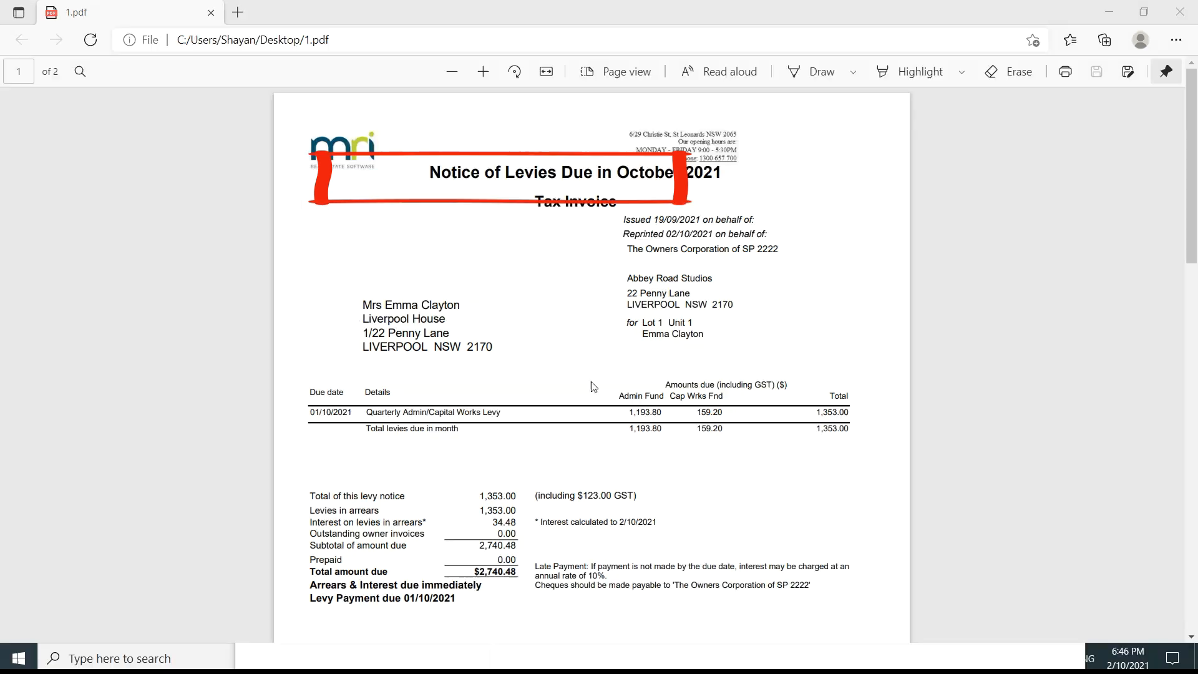
text(Control Pa)
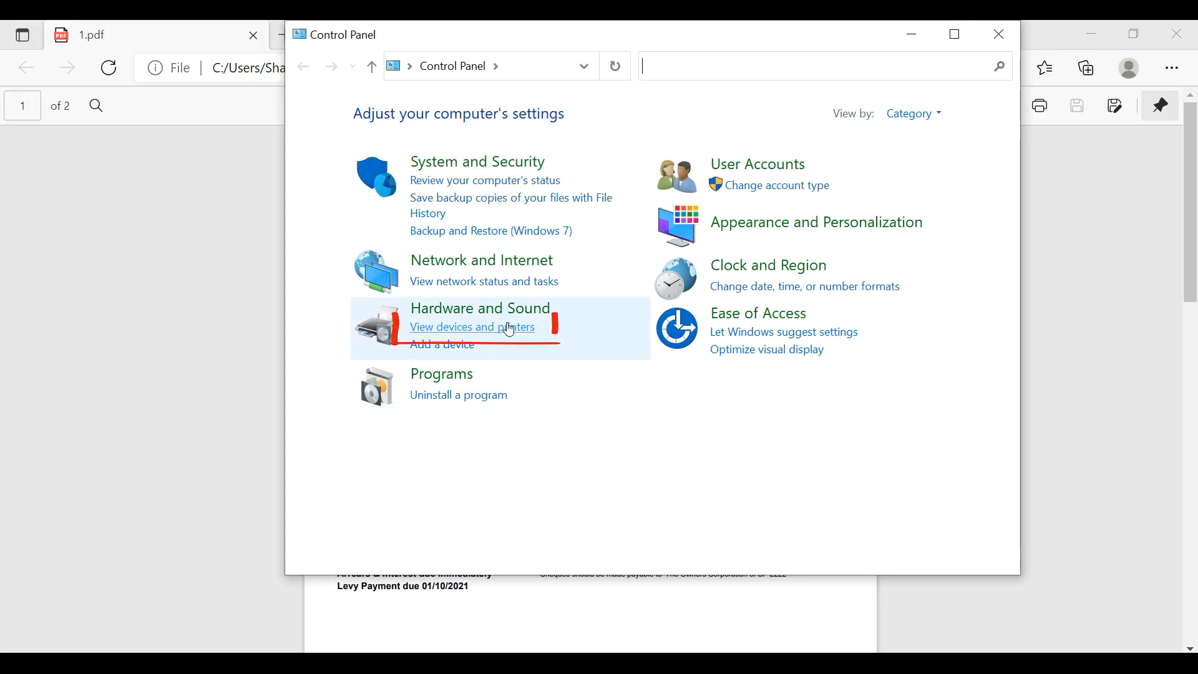
click(472, 327)
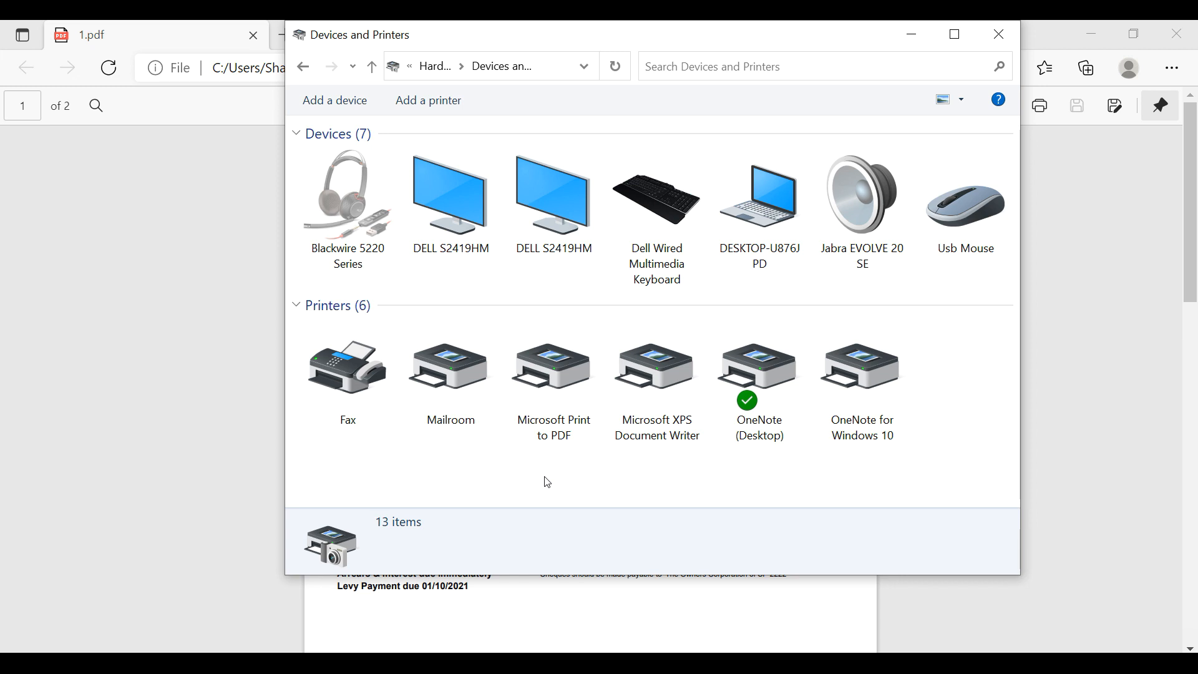
Change Microsoft Print to PDF's default paper size from Letter to A4.
right_click(552, 367)
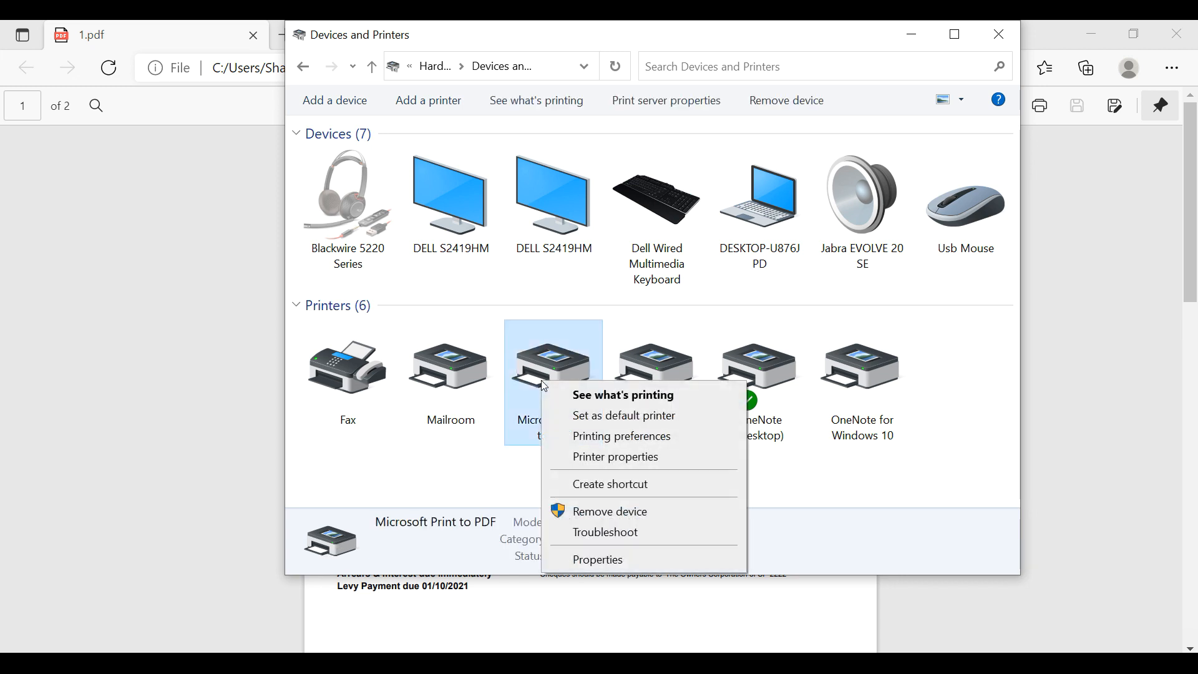
mouse_move(621, 435)
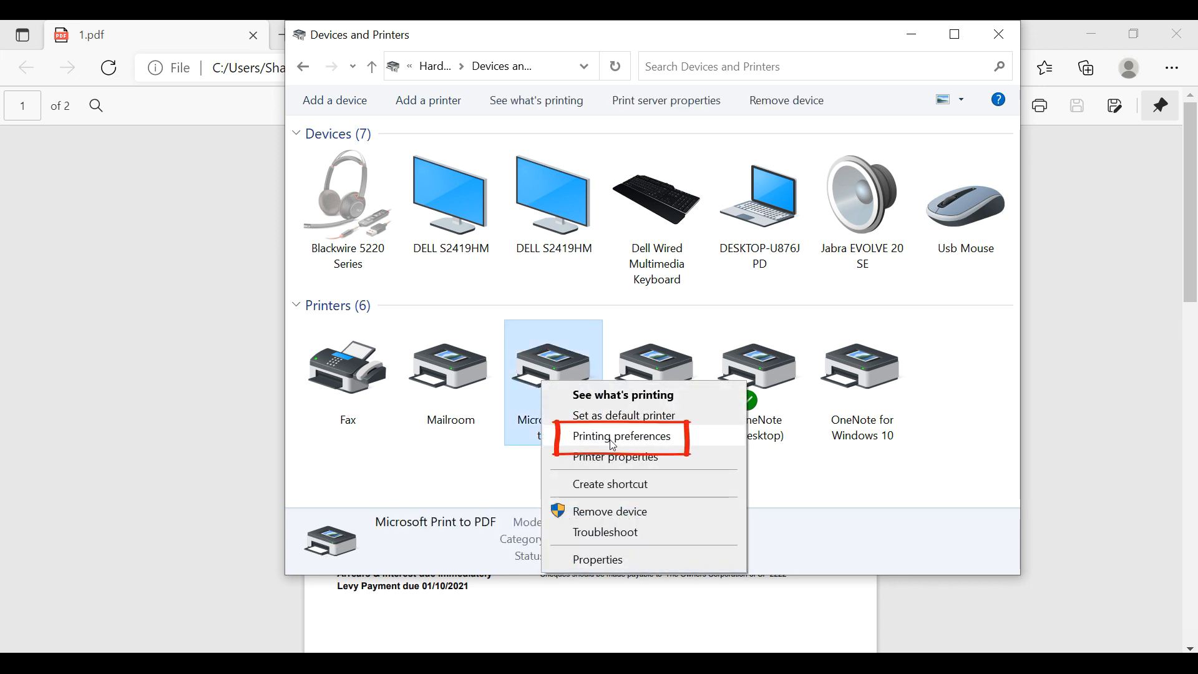
click(620, 436)
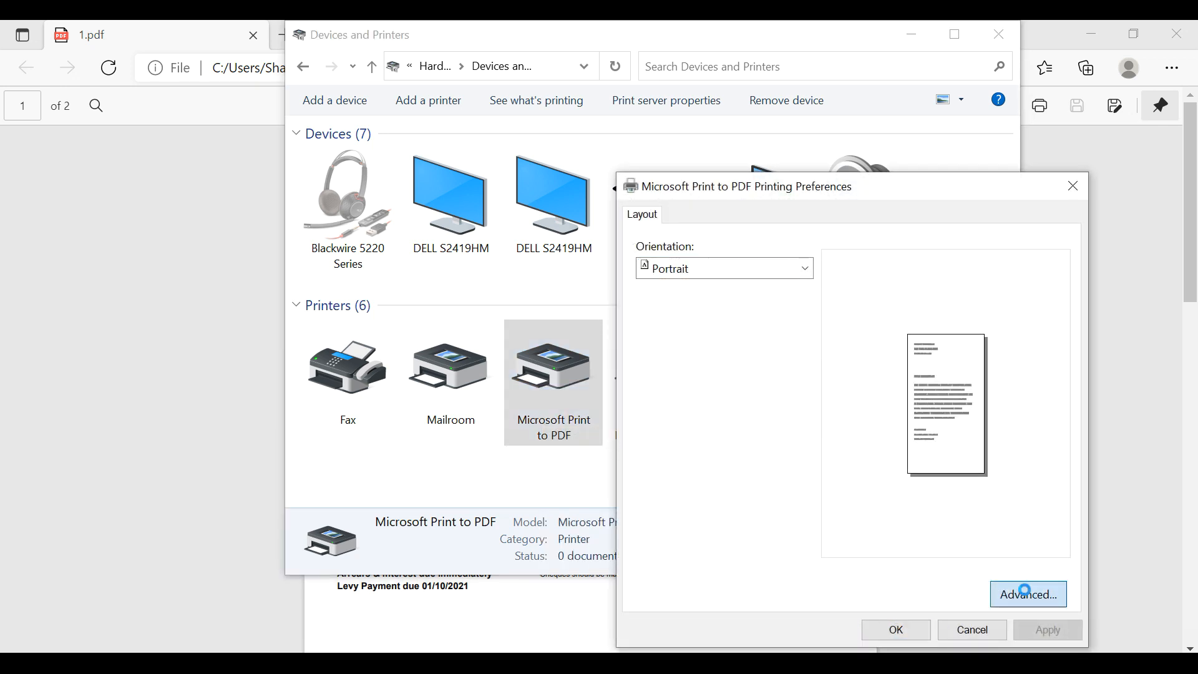
click(1028, 594)
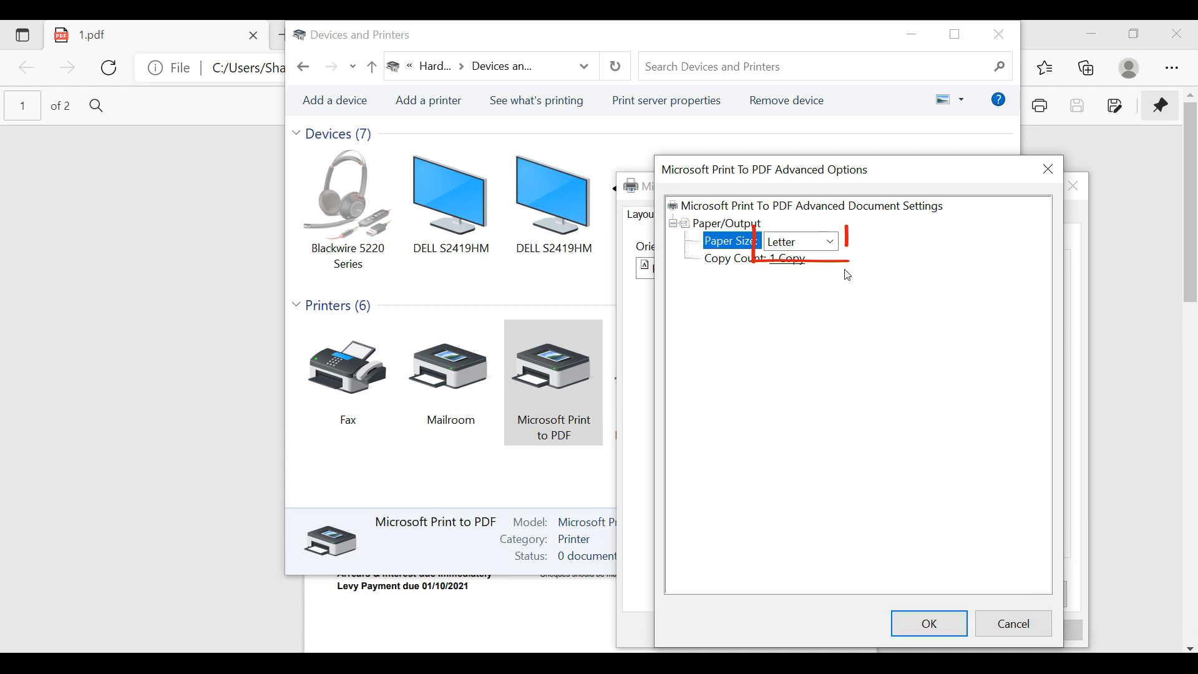
click(829, 242)
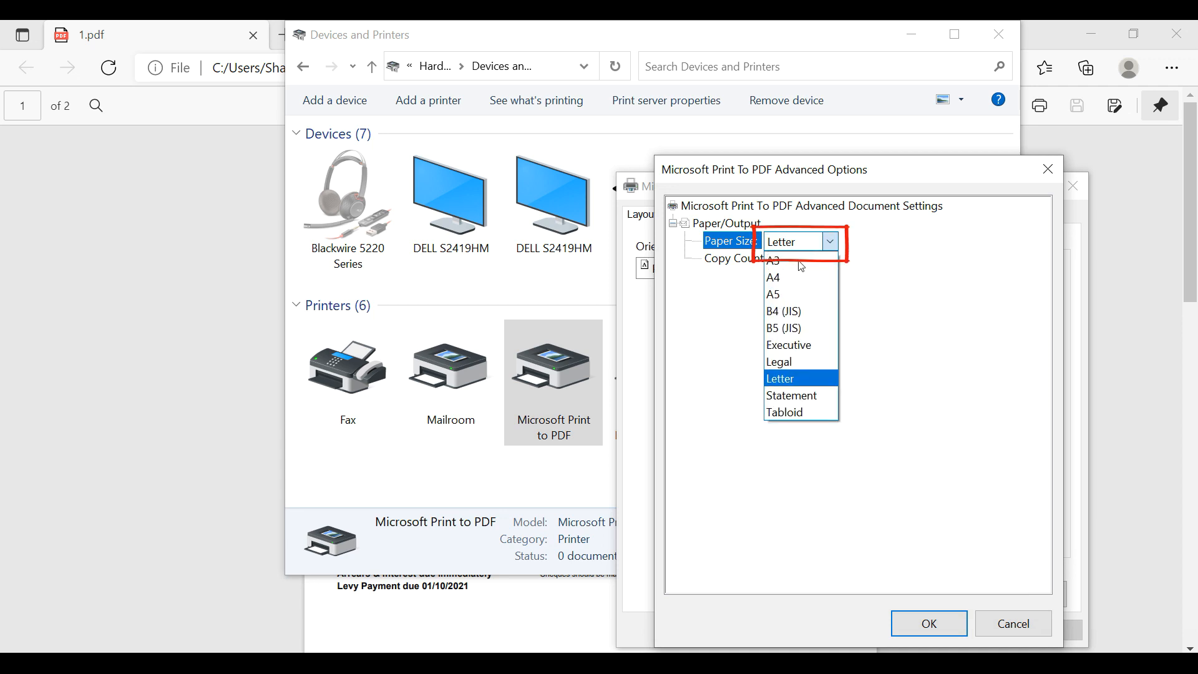
click(773, 277)
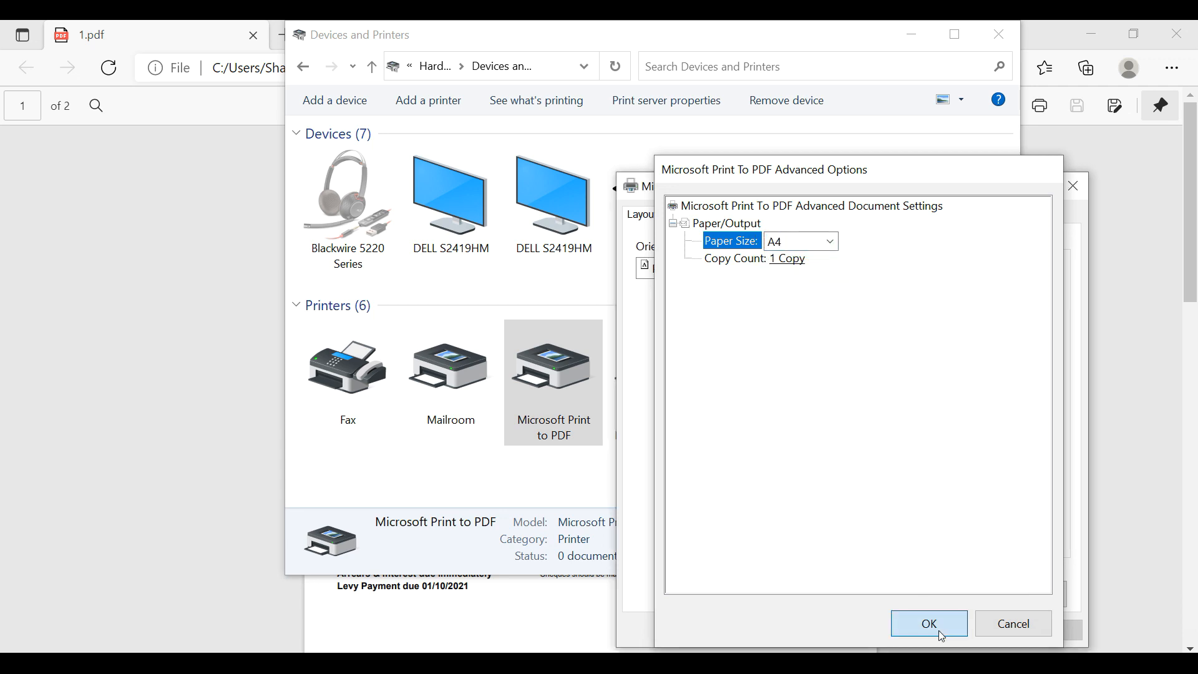
click(928, 623)
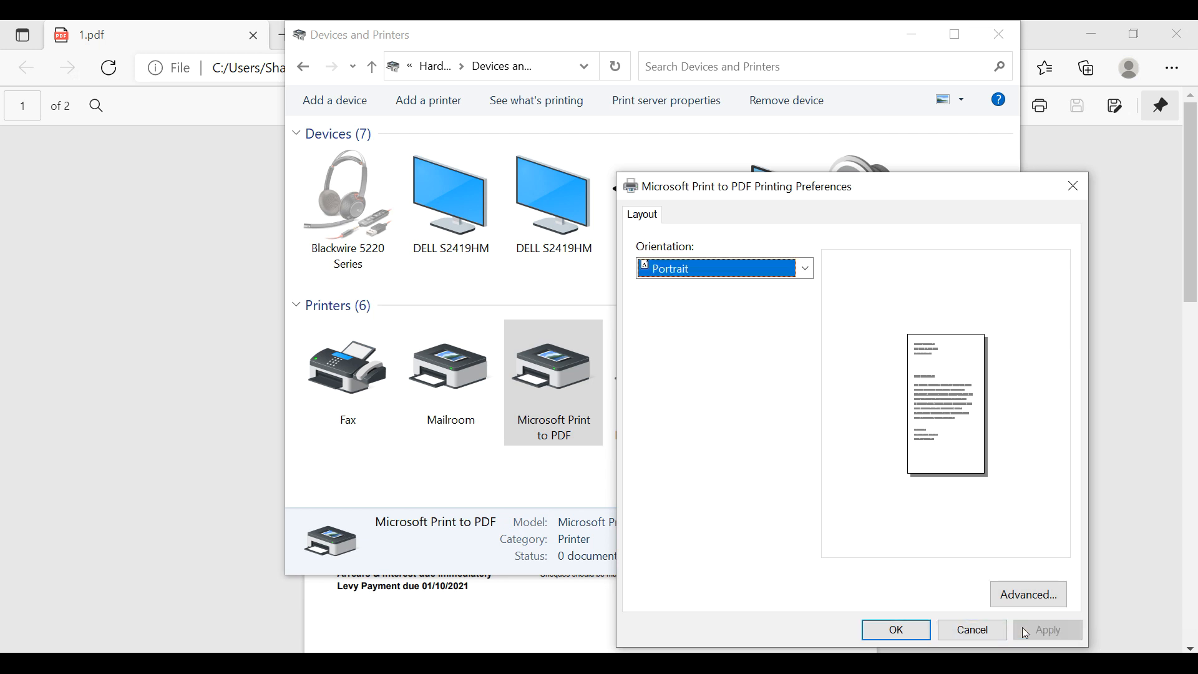
click(895, 630)
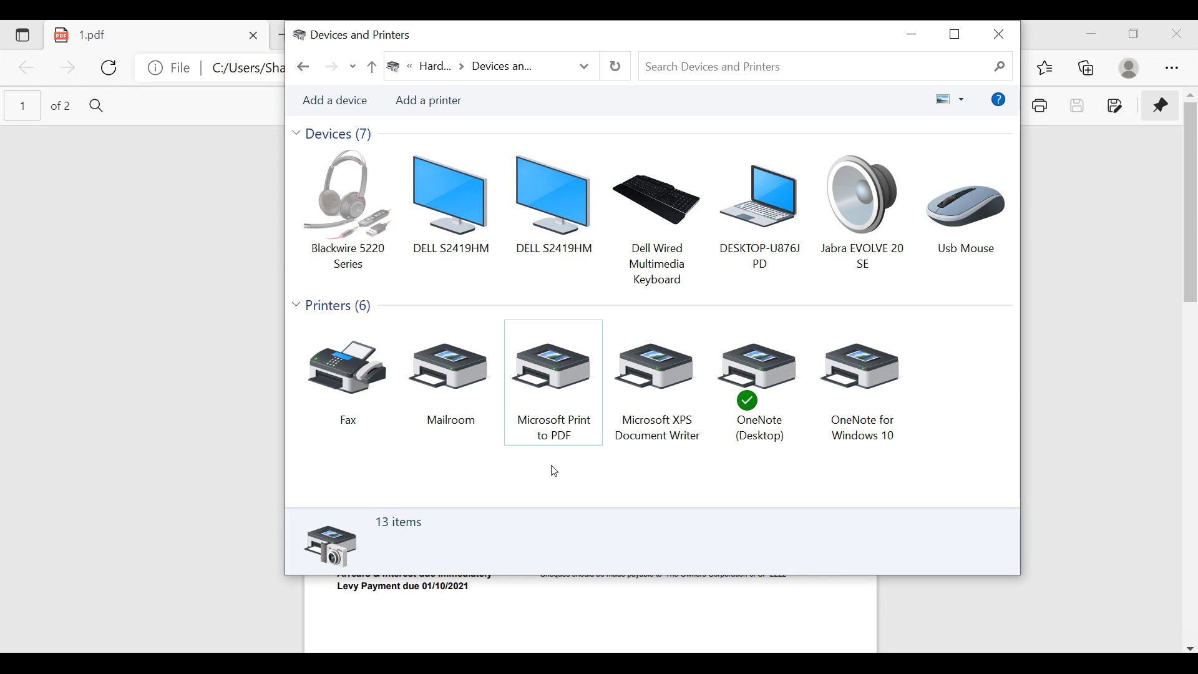
Set Microsoft Print to PDF as the default printer, replacing OneNote (Desktop).
click(553, 367)
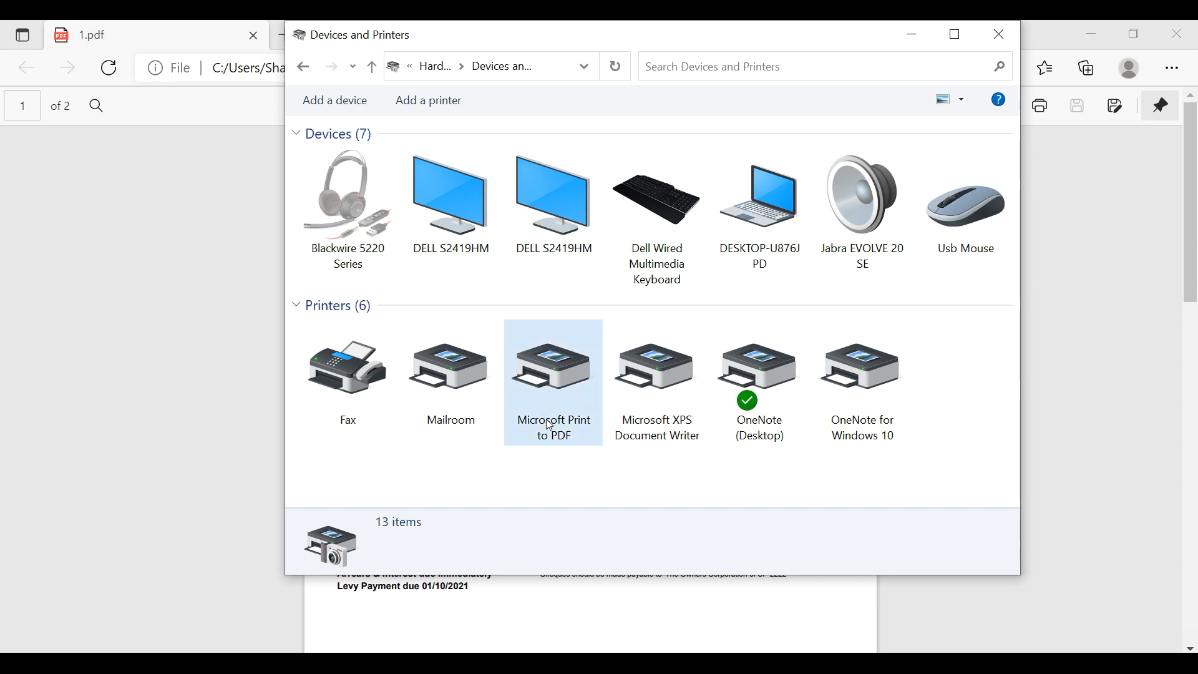
right_click(551, 367)
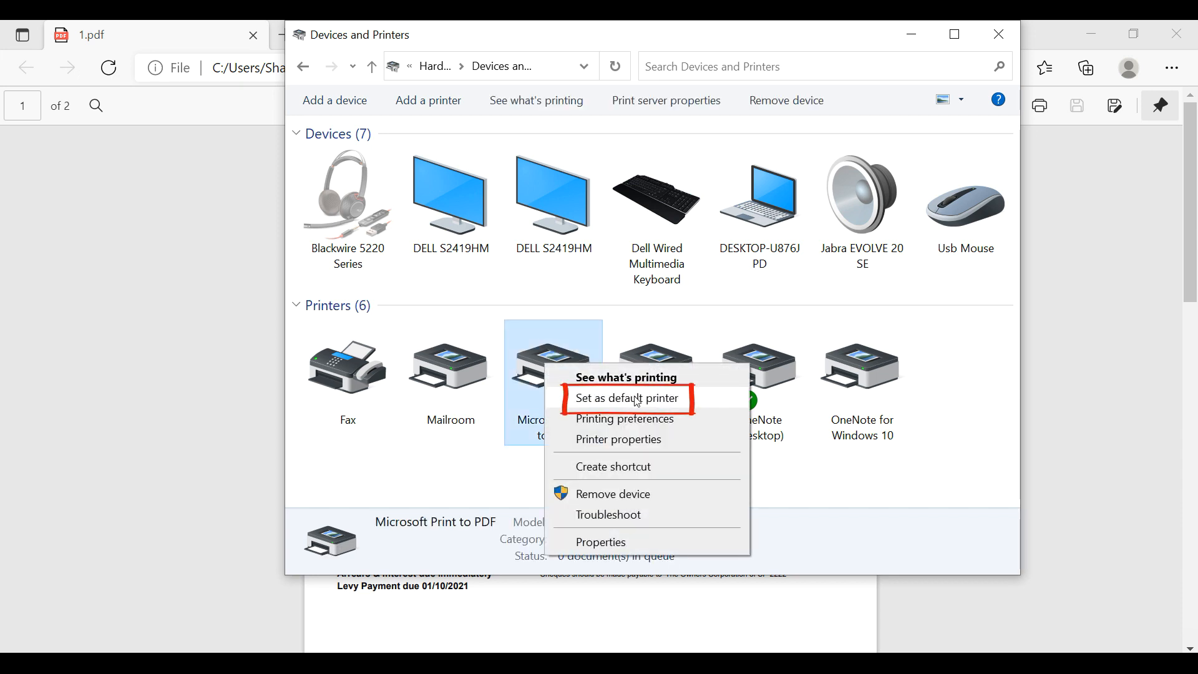
click(625, 398)
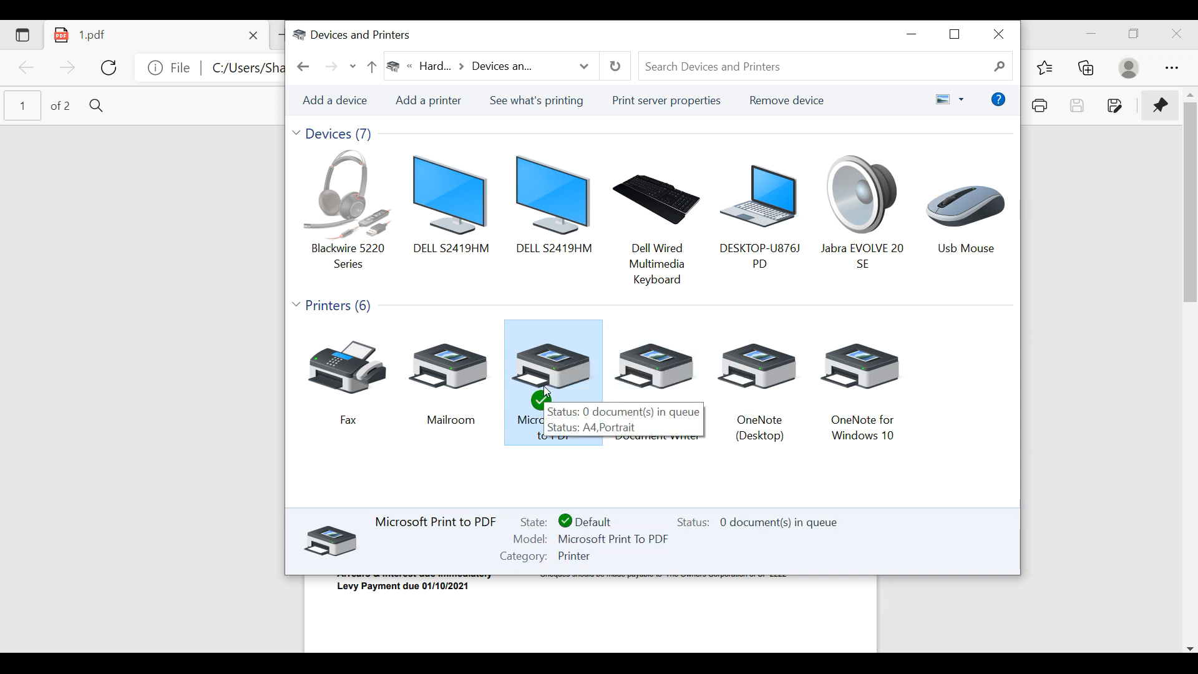
click(998, 35)
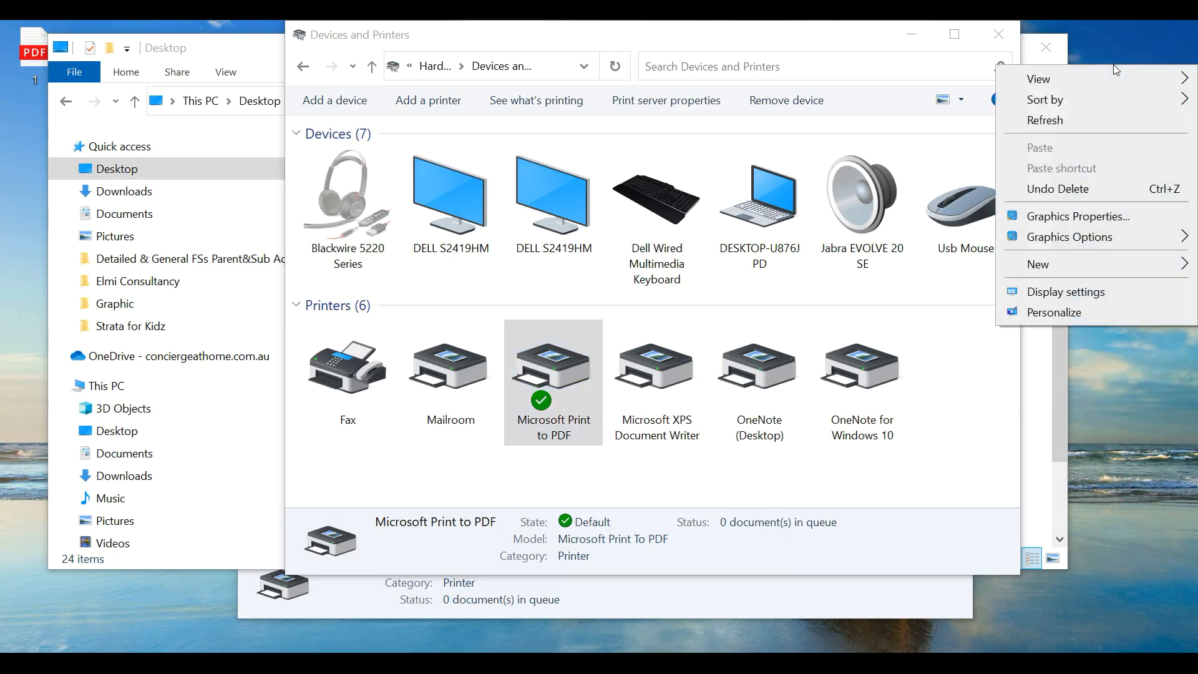
mouse_move(1065, 292)
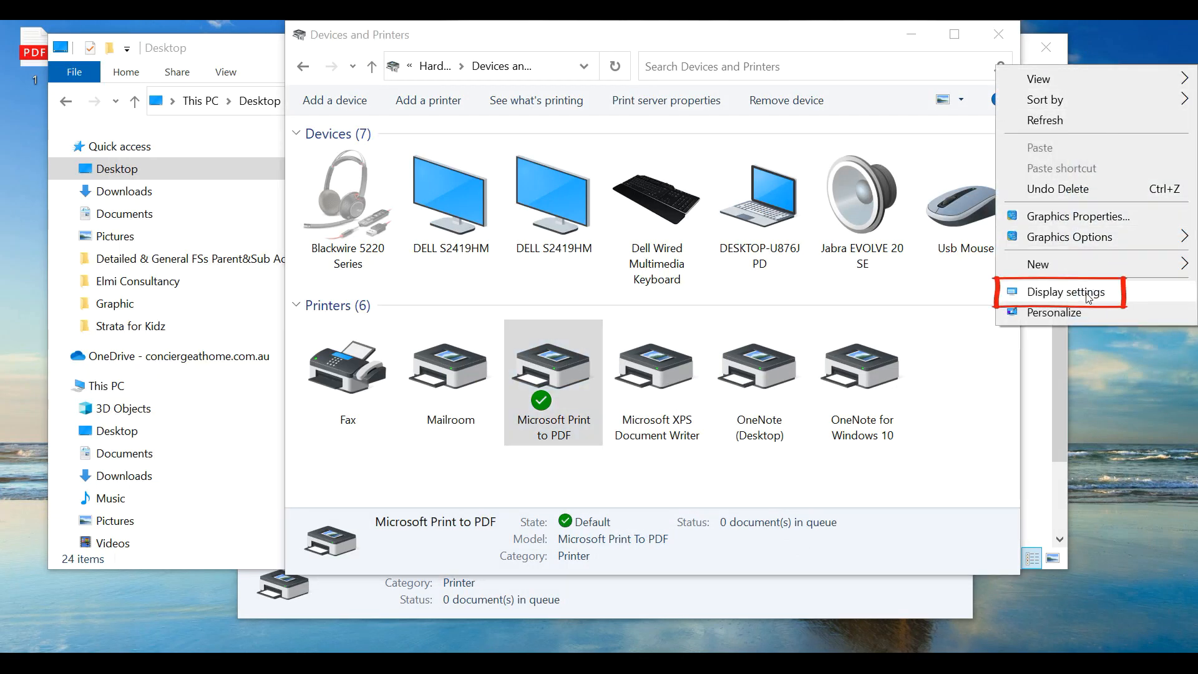
Set display scaling to 100%, then open Strata Master's Issue levy notices form.
click(1062, 292)
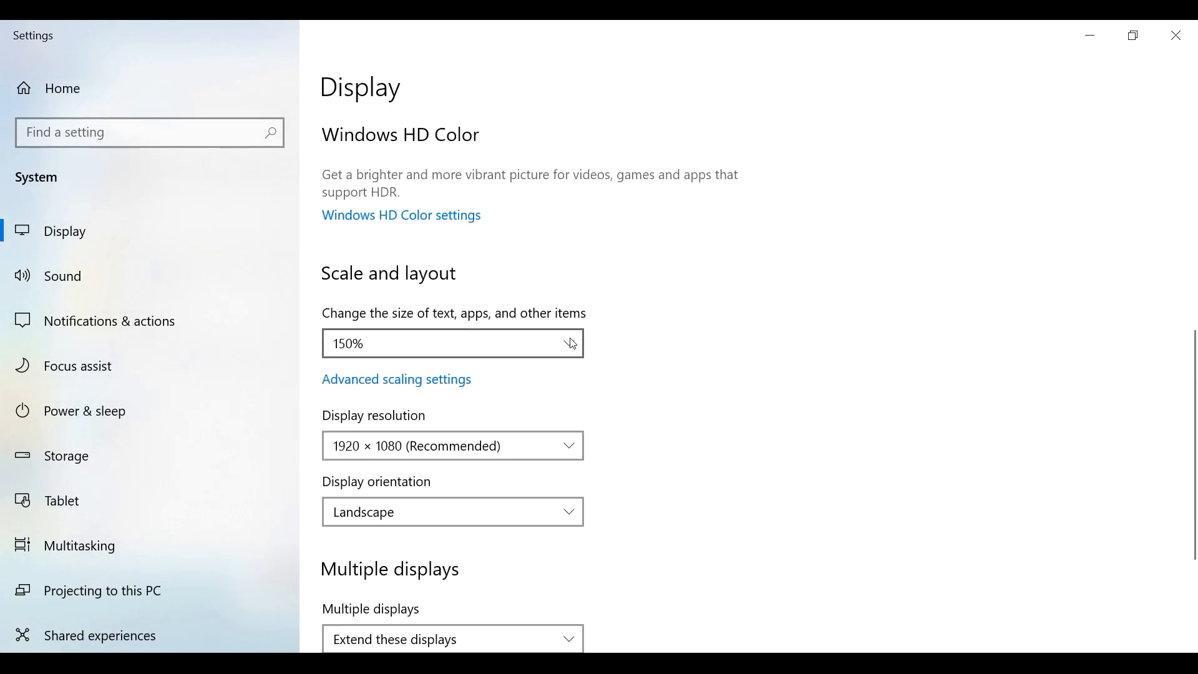
click(453, 343)
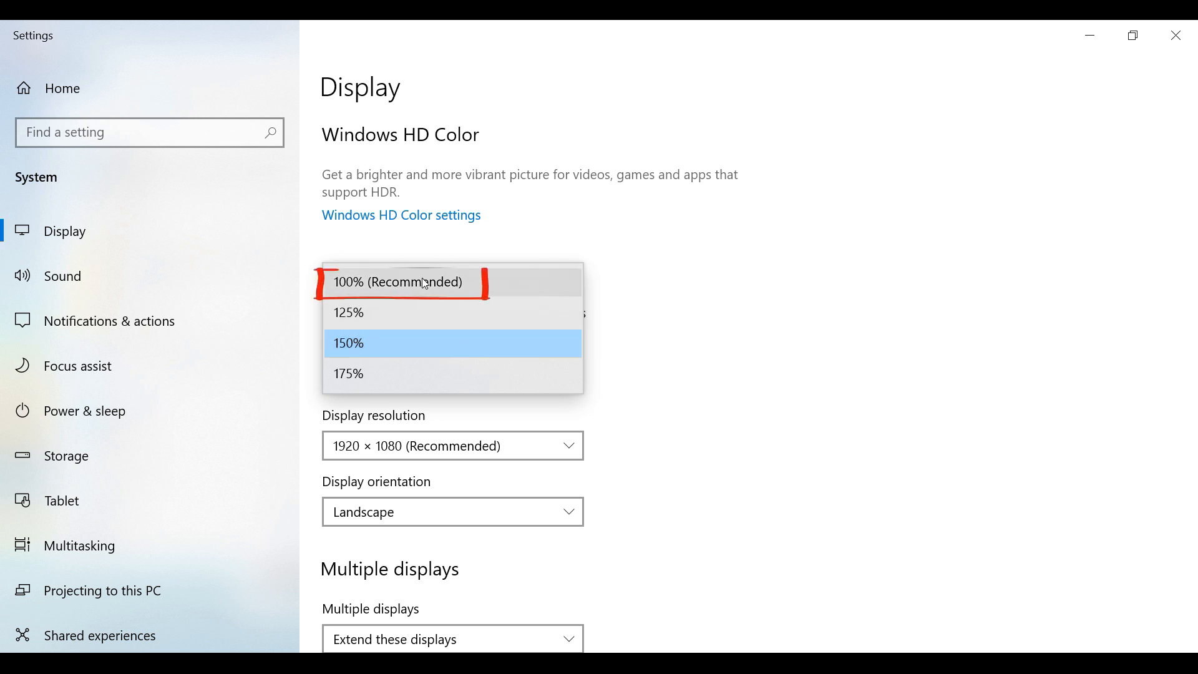
click(400, 282)
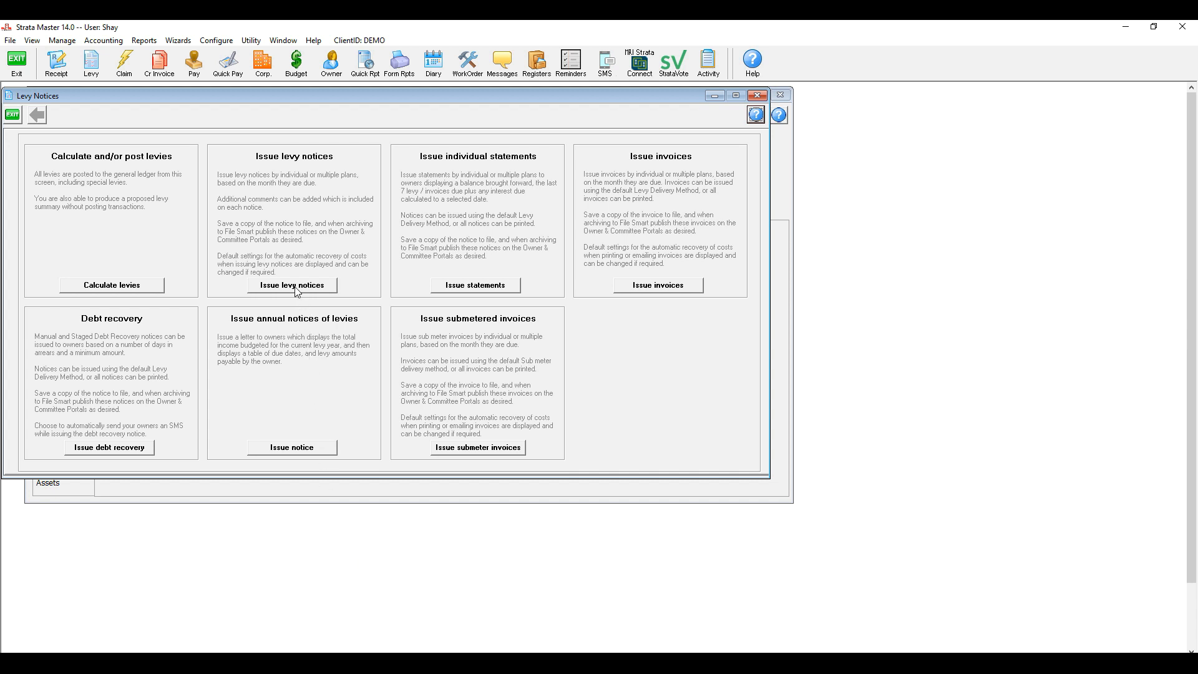
click(293, 285)
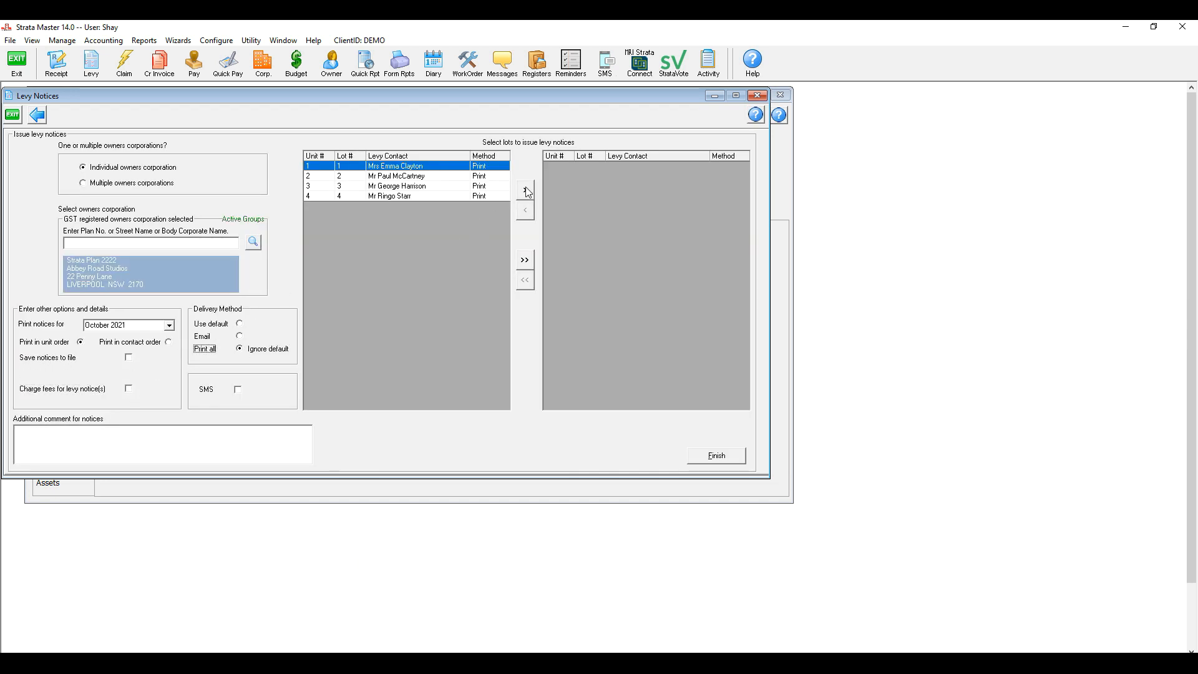